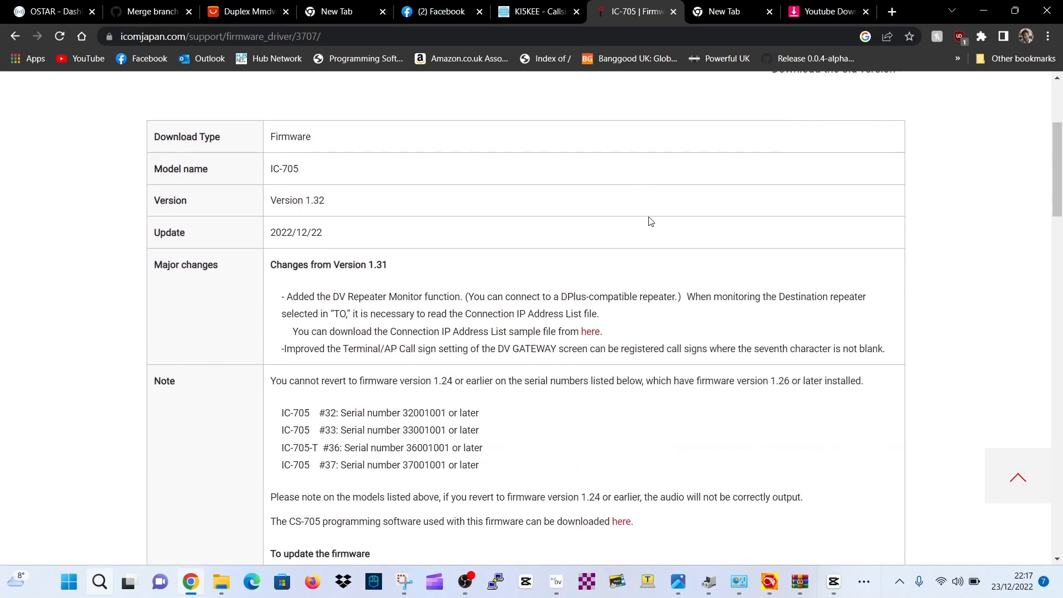
- Get the Connection IP Address List sample download via its 'here' link
scroll("up", 3)
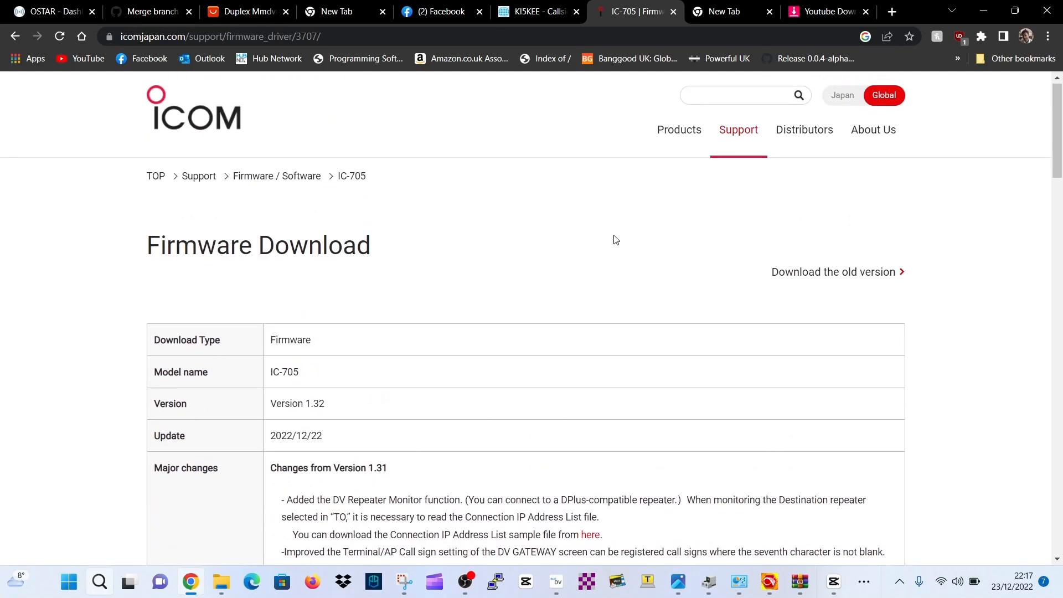
scroll("down", 3)
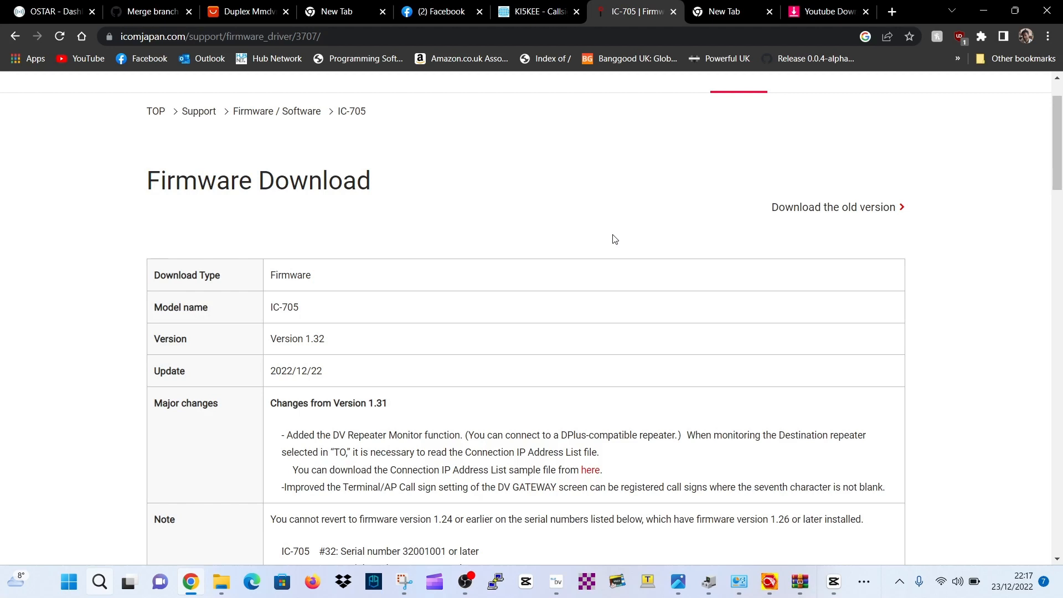
mouse_move(618, 233)
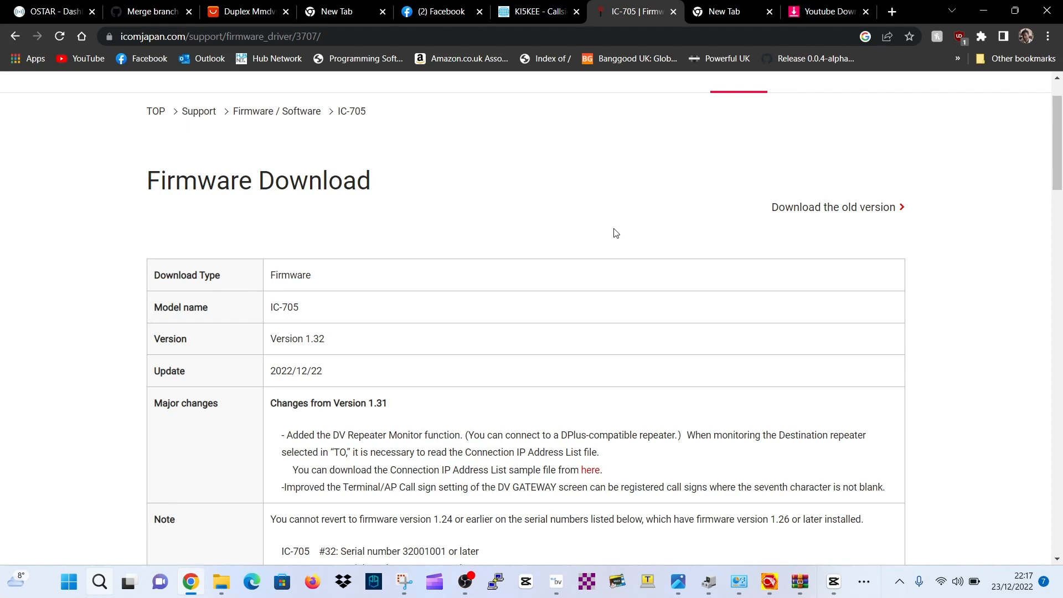
scroll("down", 3)
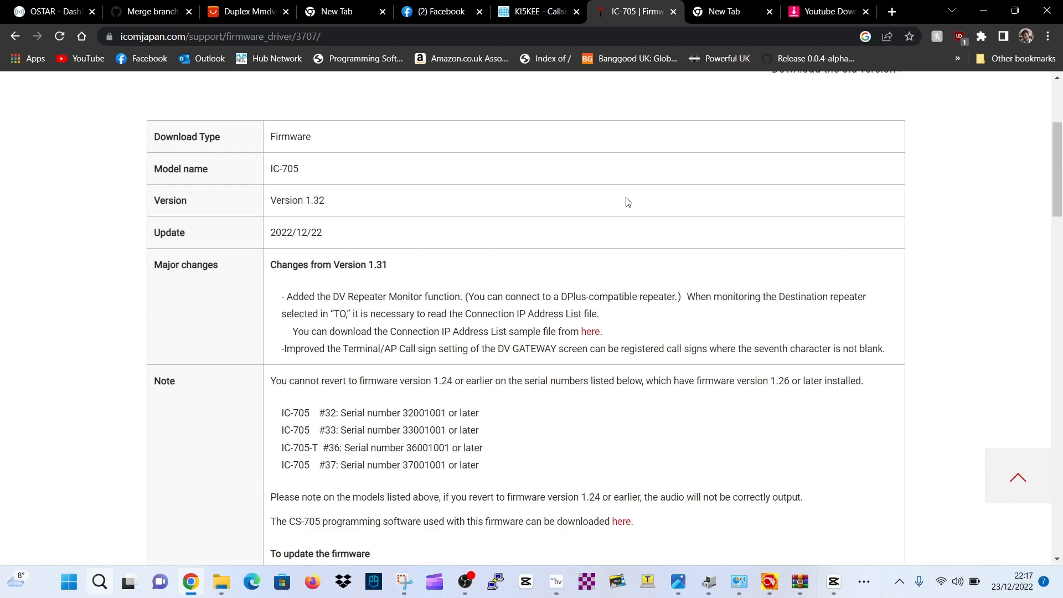
mouse_move(648, 205)
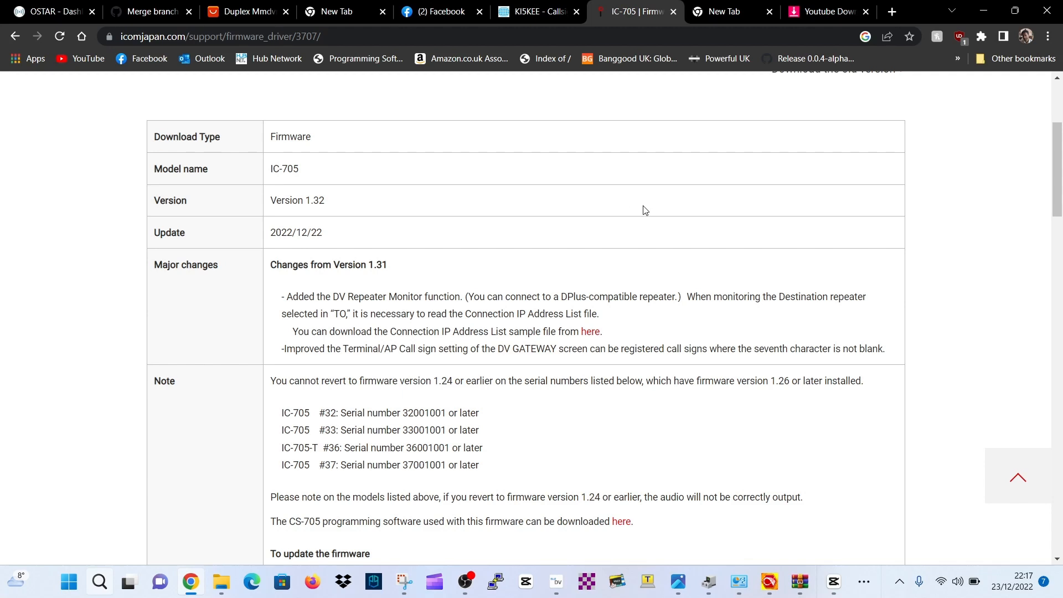
mouse_move(651, 265)
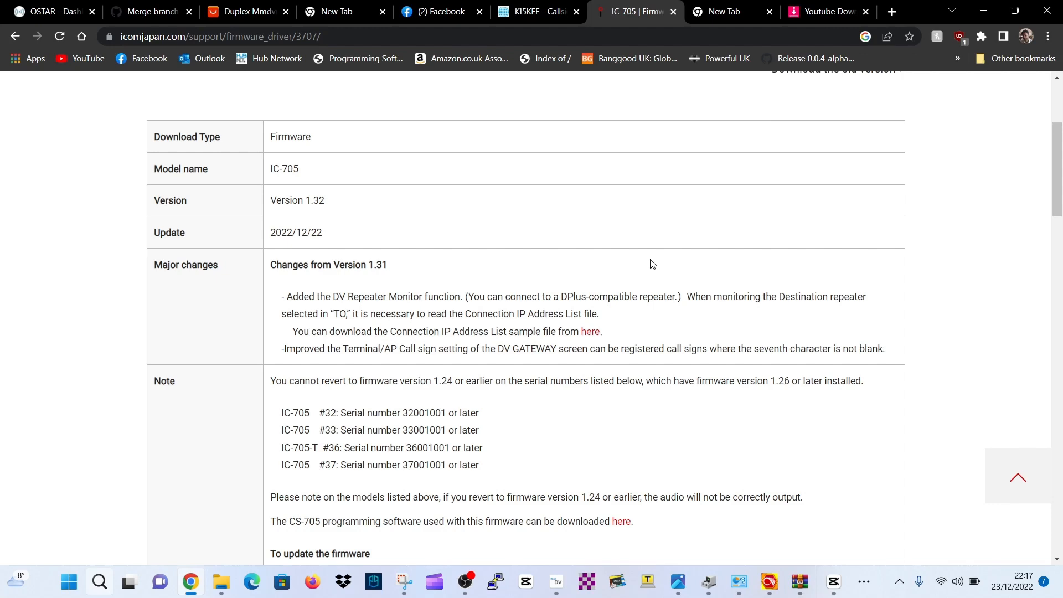
scroll("down", 3)
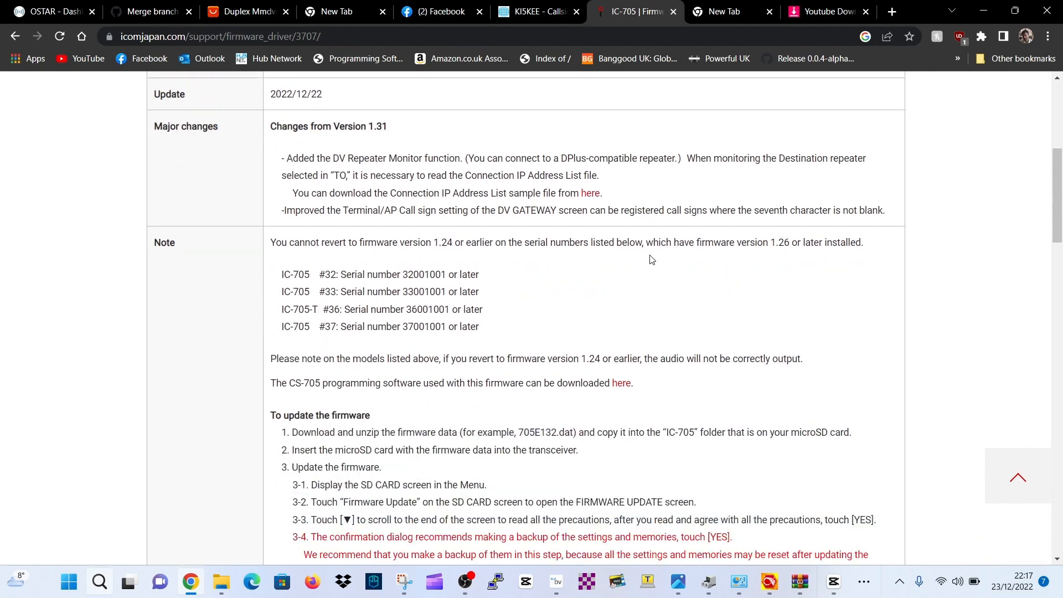
scroll("down", 3)
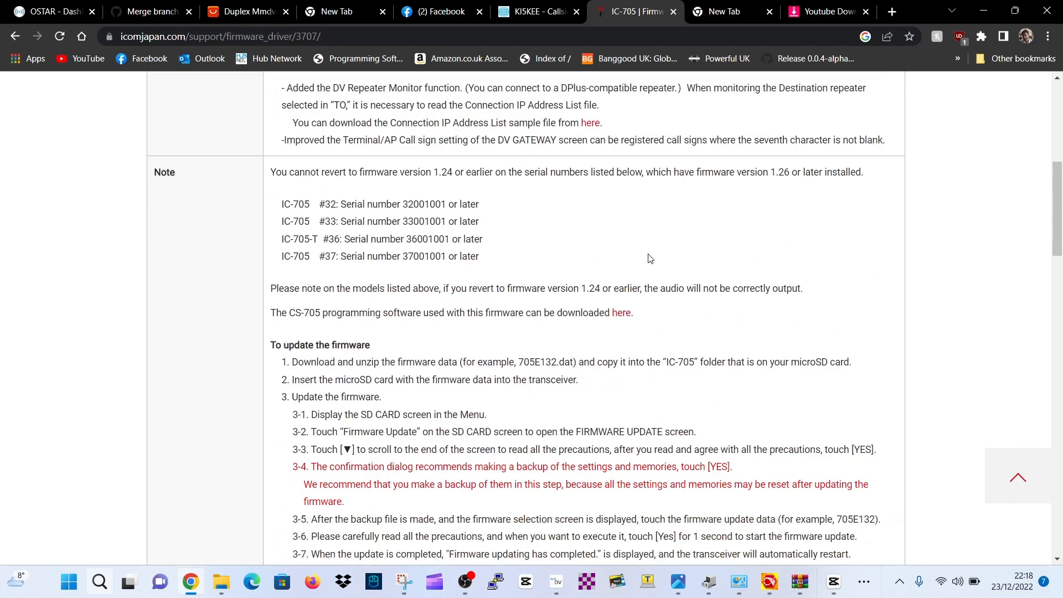
scroll("up", 3)
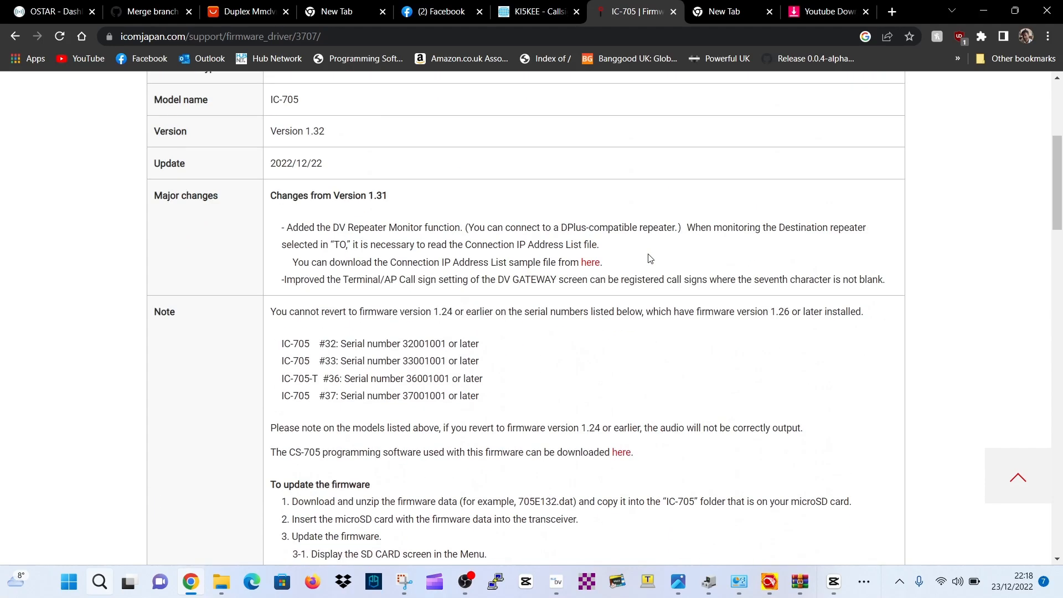
scroll("down", 3)
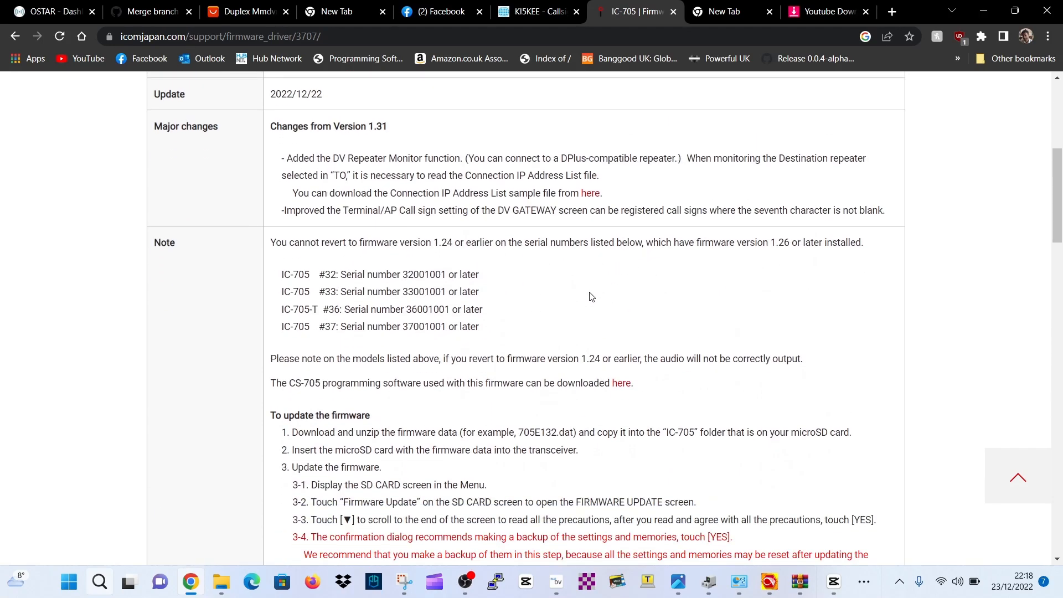
mouse_move(645, 349)
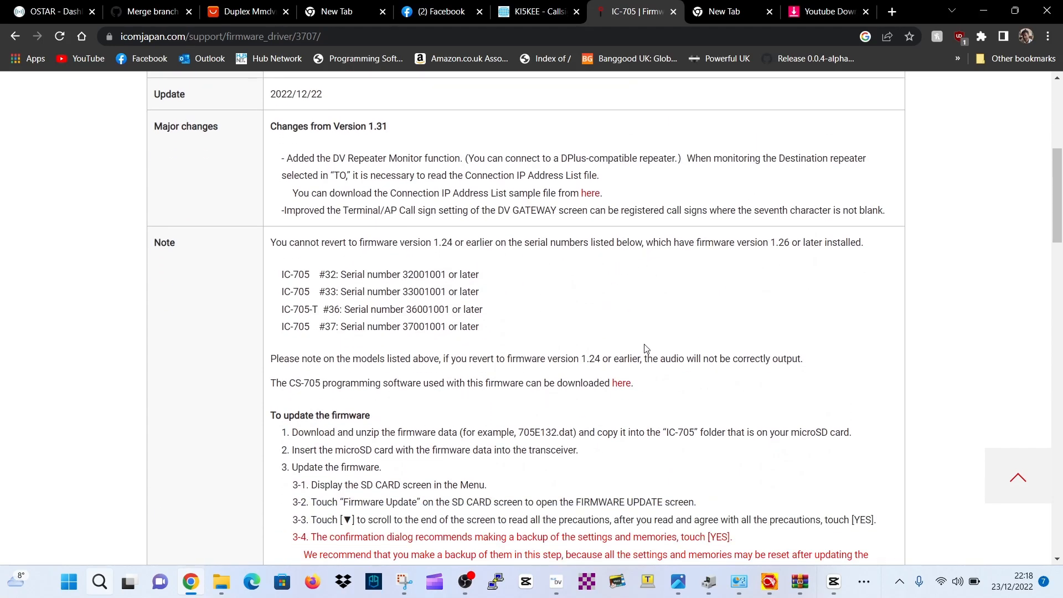
mouse_move(534, 195)
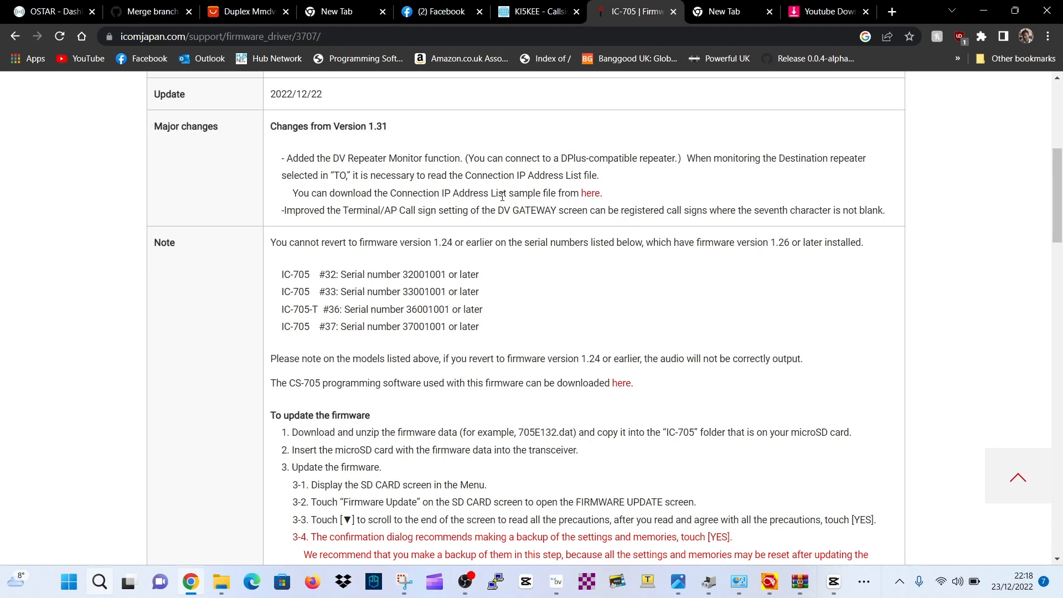
left_click(591, 193)
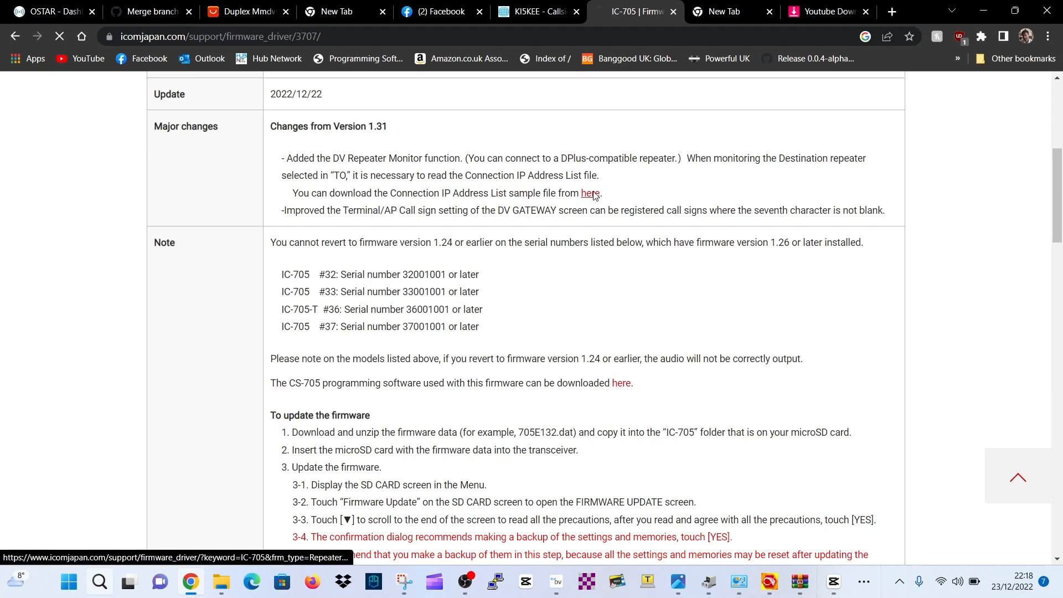
left_click(589, 192)
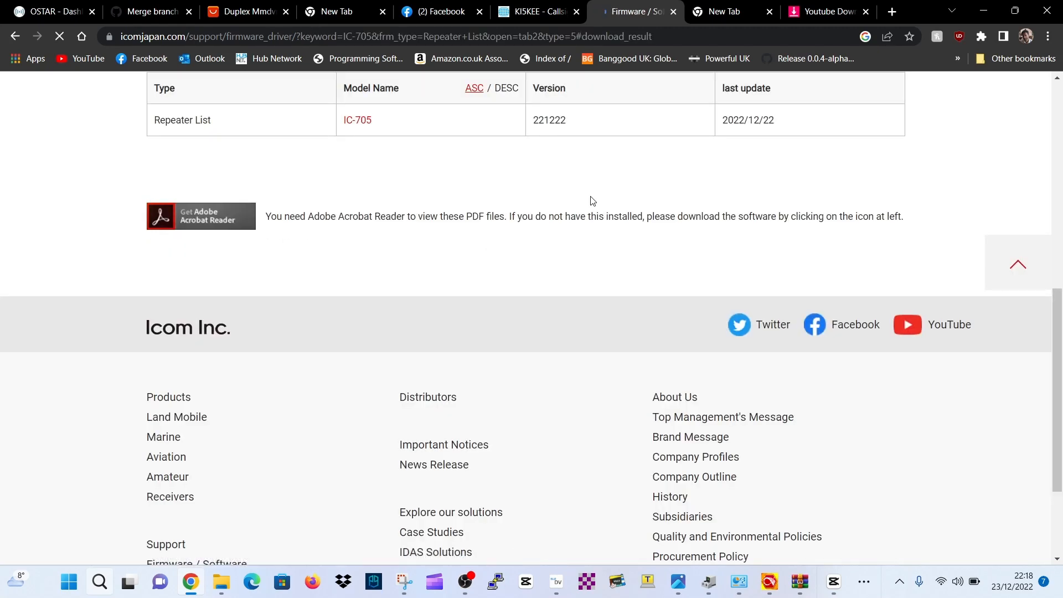
- Open the IC-705 Repeater List (version 221222) download page from the results
scroll("up", 3)
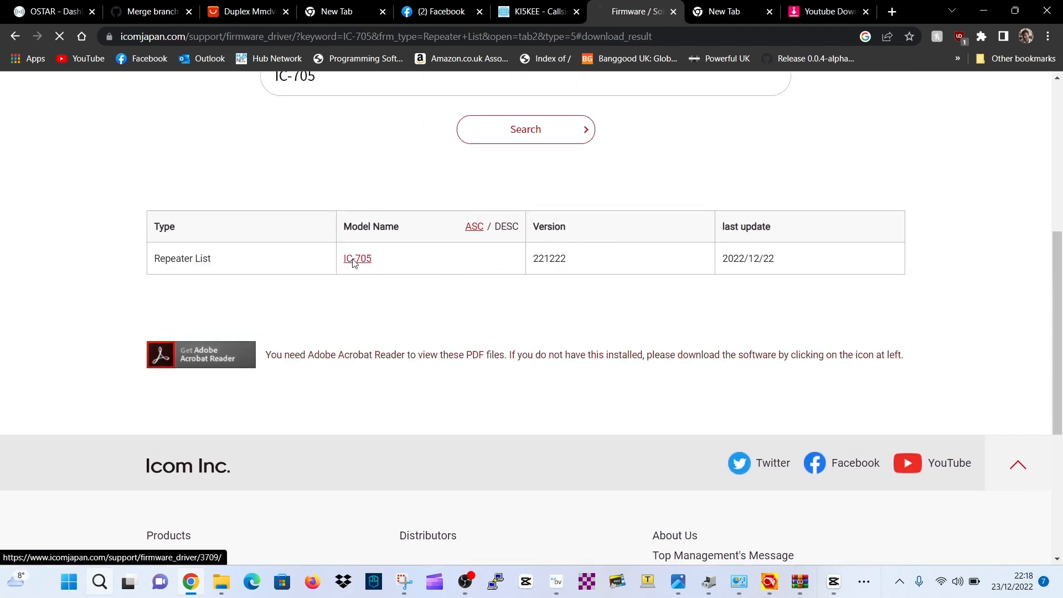
left_click(357, 258)
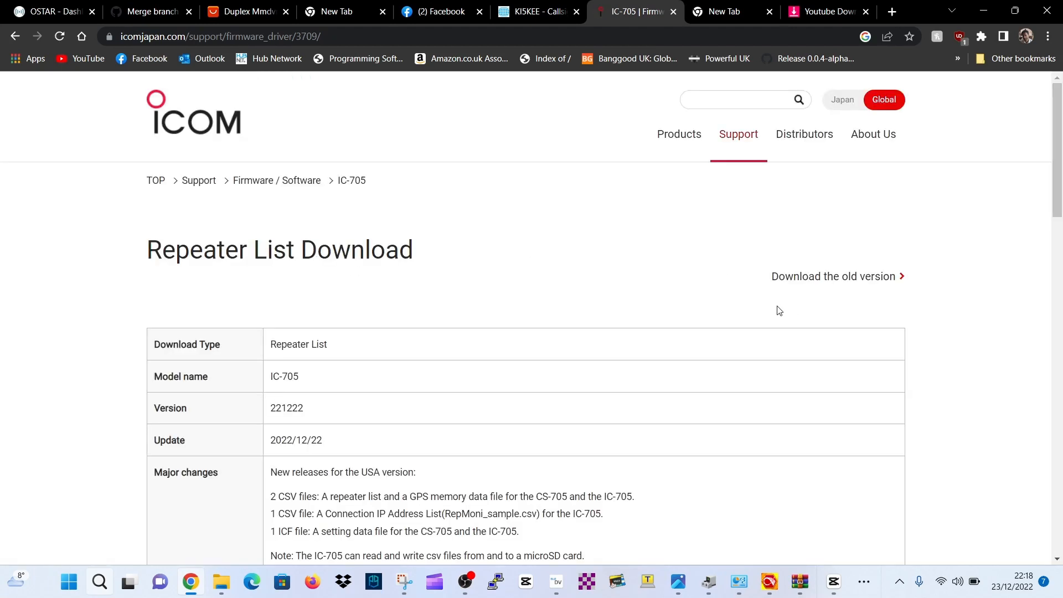
scroll("down", 3)
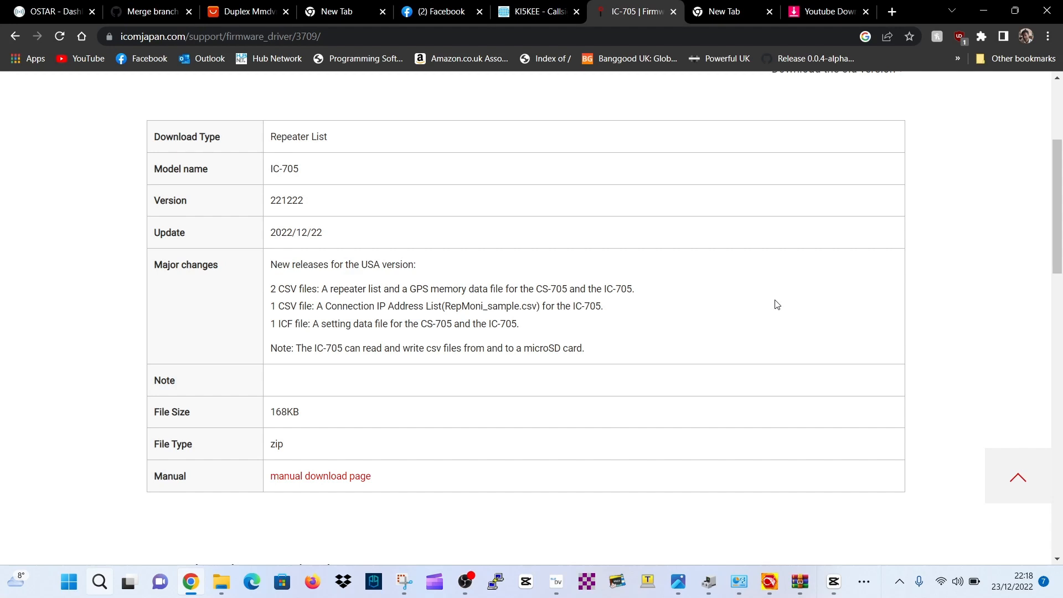
mouse_move(287, 316)
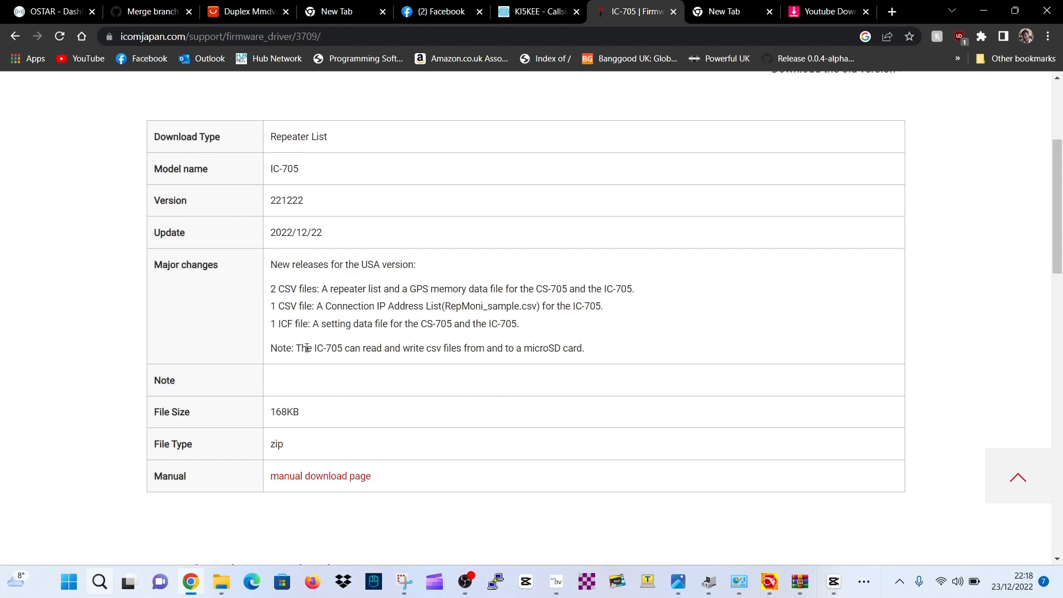
- Scroll down to the download agreement for the 168KB repeater list archive
scroll("down", 3)
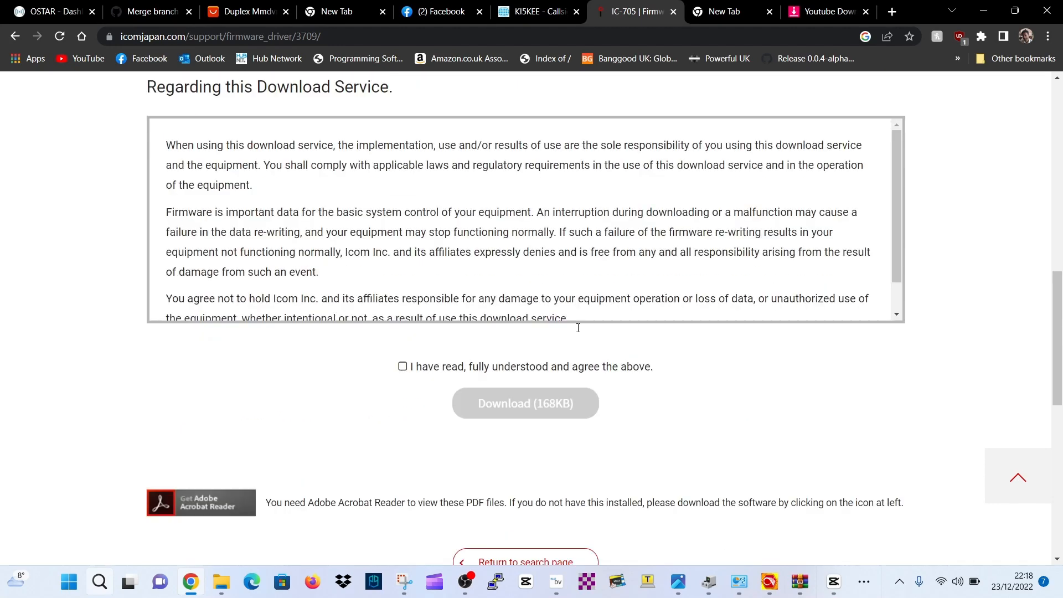
scroll("down", 3)
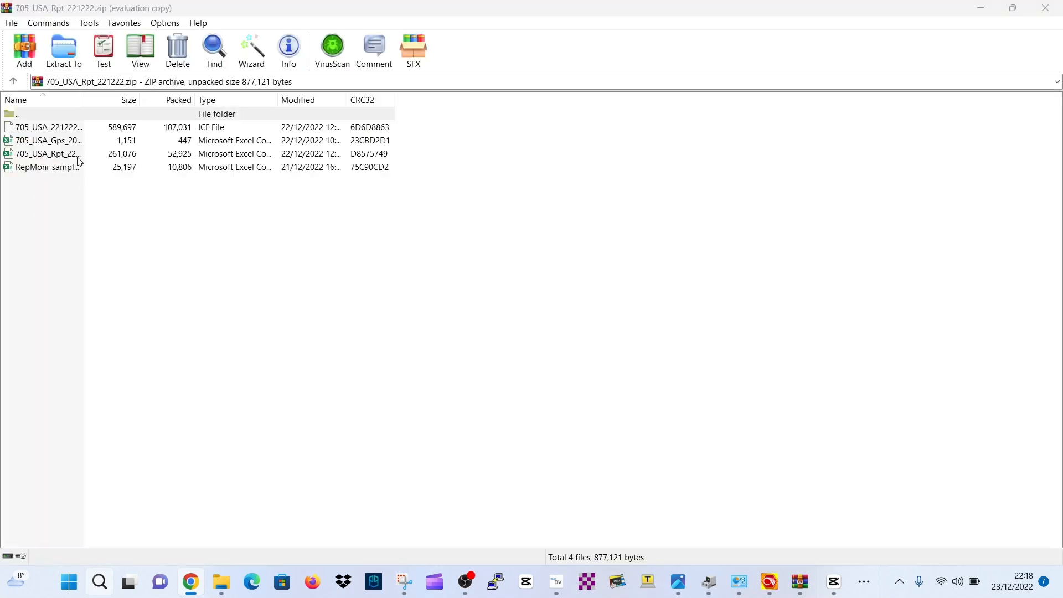
mouse_move(80, 135)
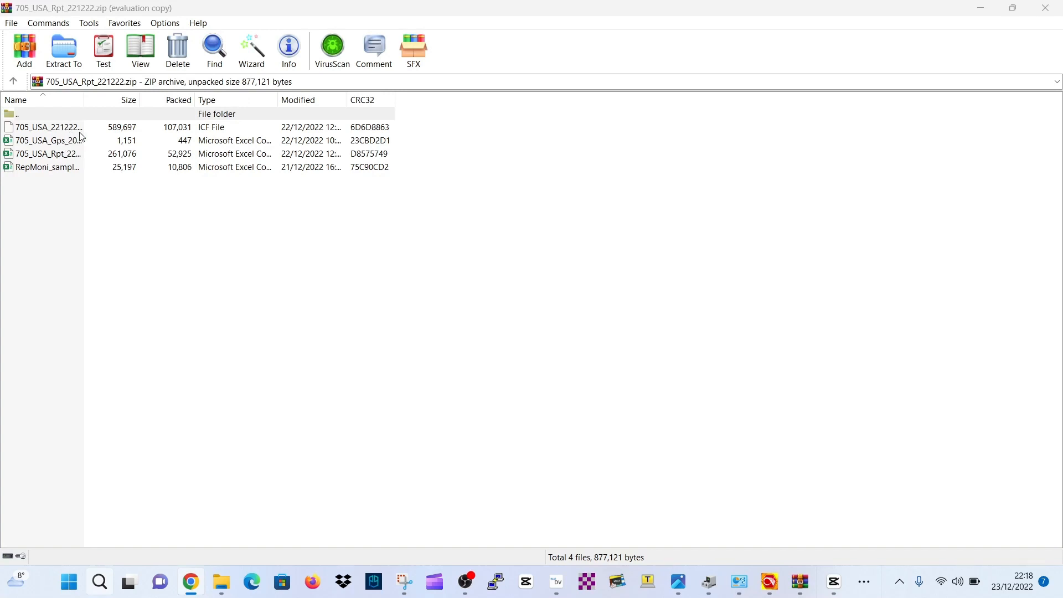
mouse_move(200, 133)
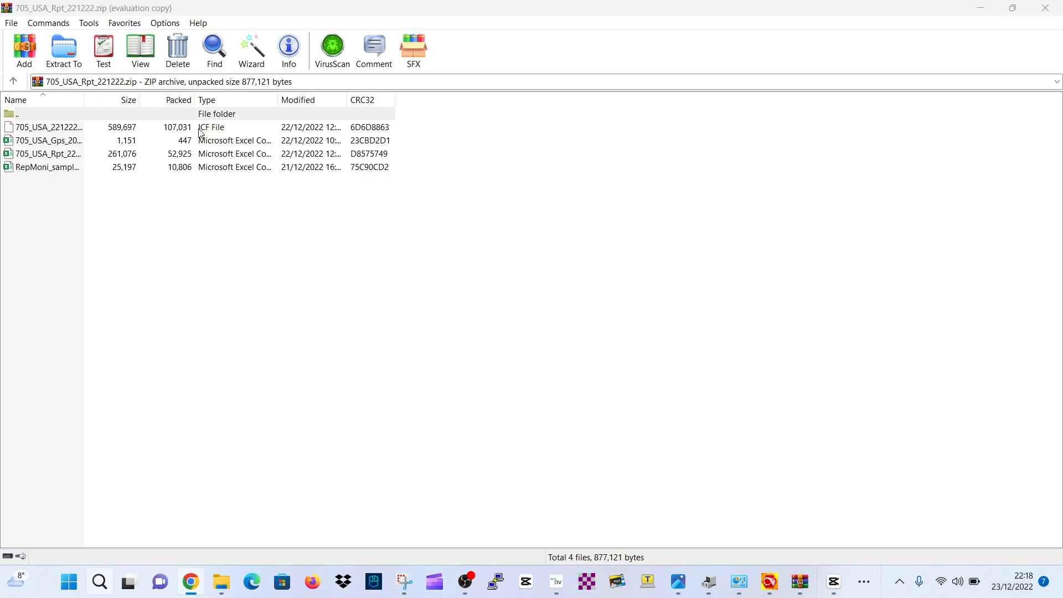
mouse_move(53, 173)
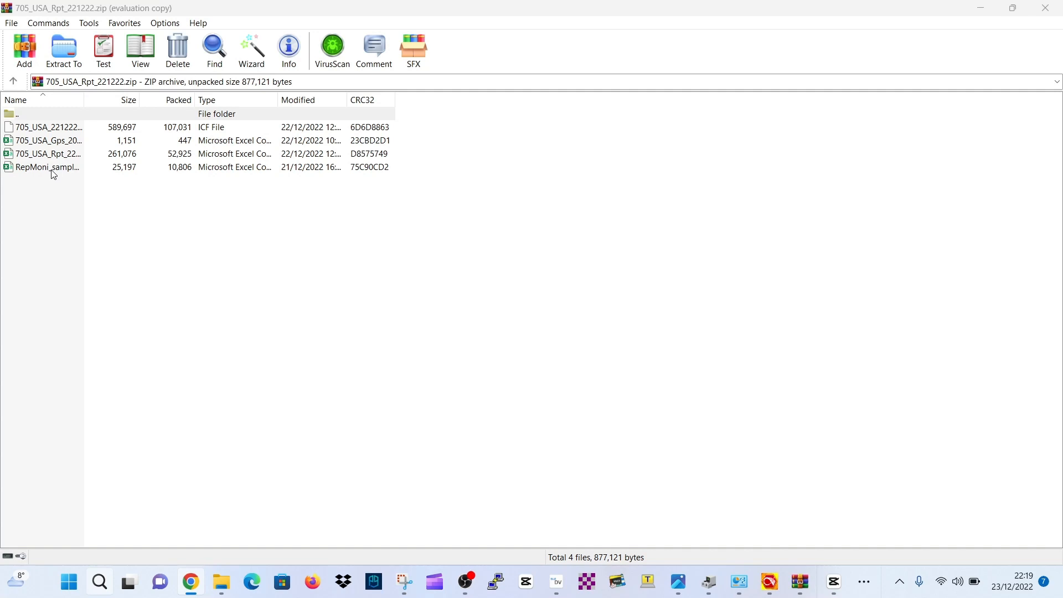
- Open RepMoni_sample.csv from the repeater list zip in Excel
left_click(48, 167)
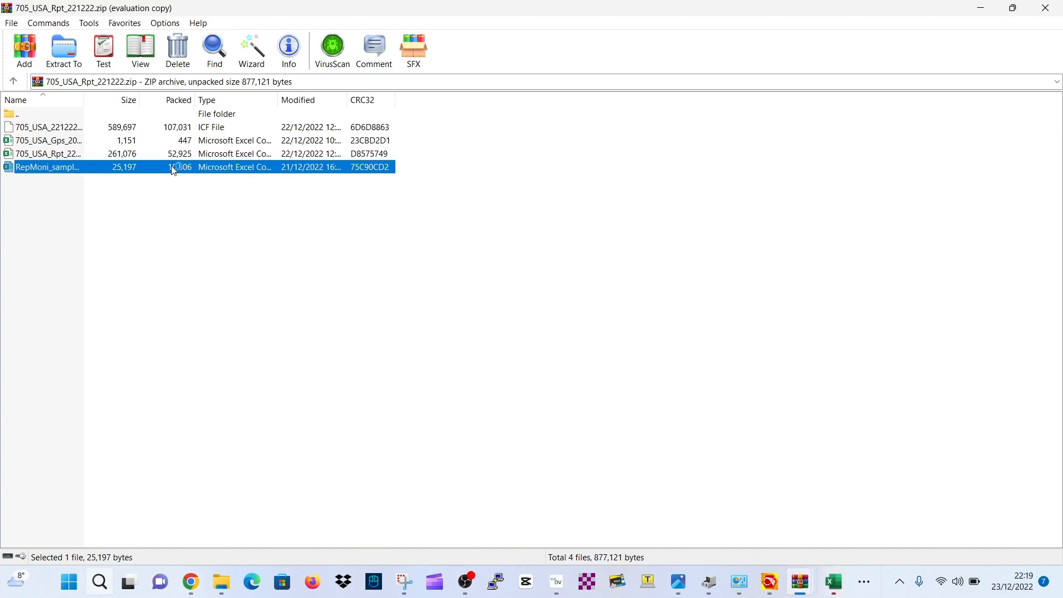
double_click(48, 167)
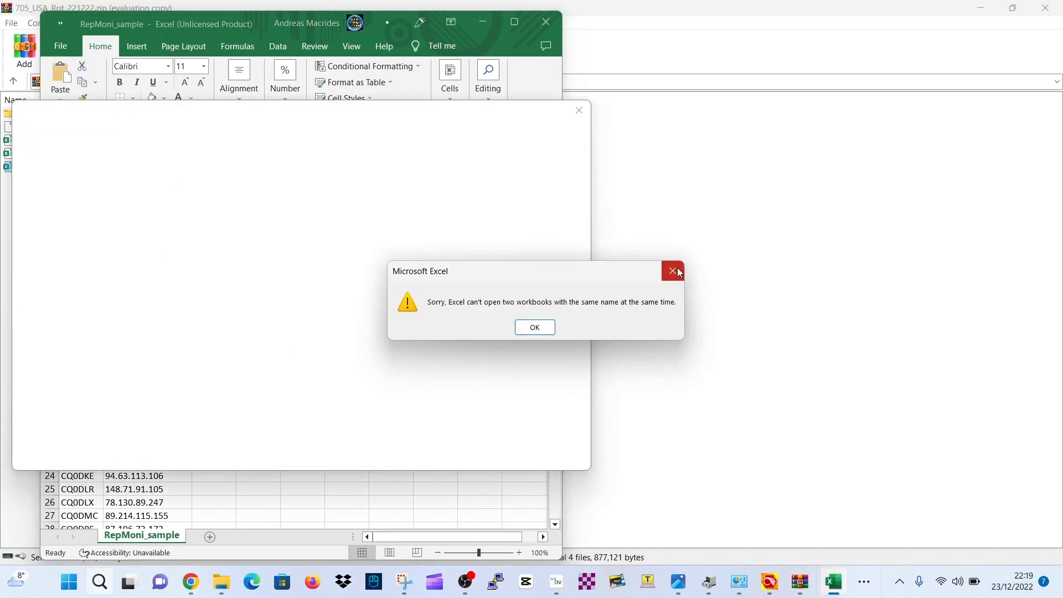
- Dismiss the duplicate-name error and Microsoft 365 offer, then browse the RepMoni call sign list
left_click(534, 328)
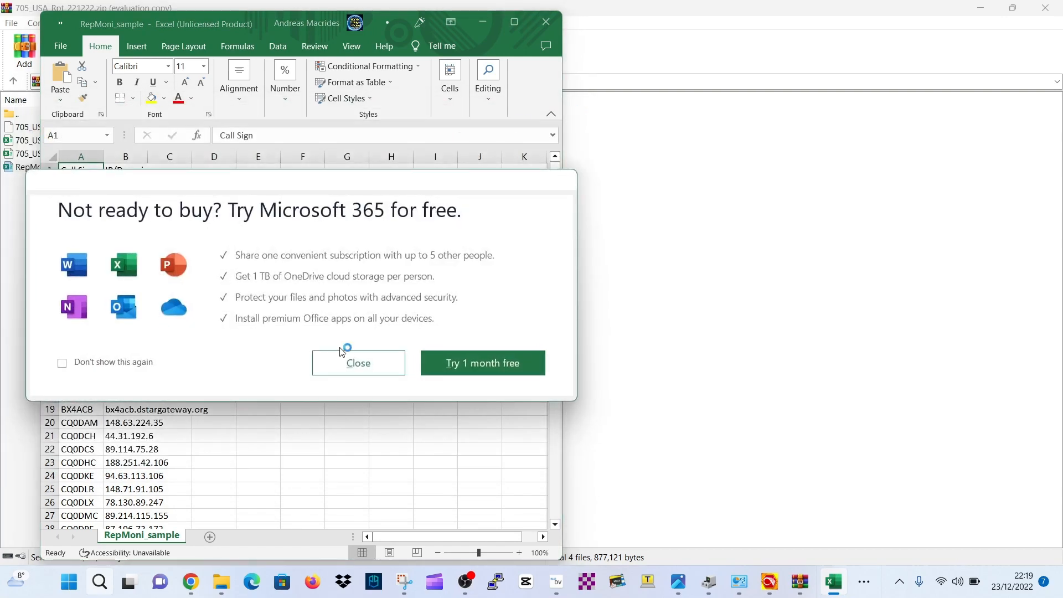
left_click(357, 363)
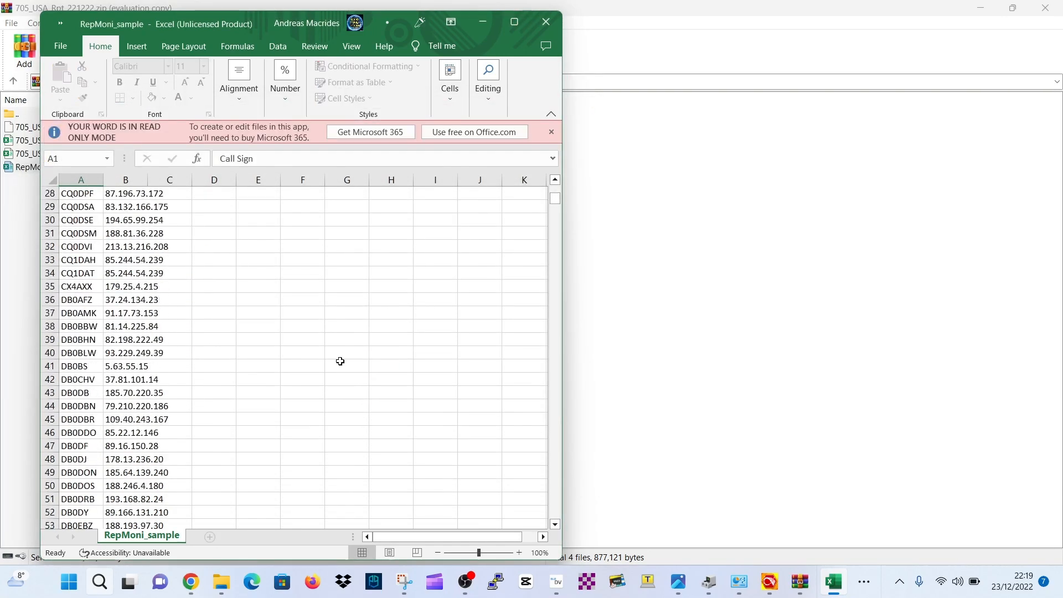
scroll("down", 3)
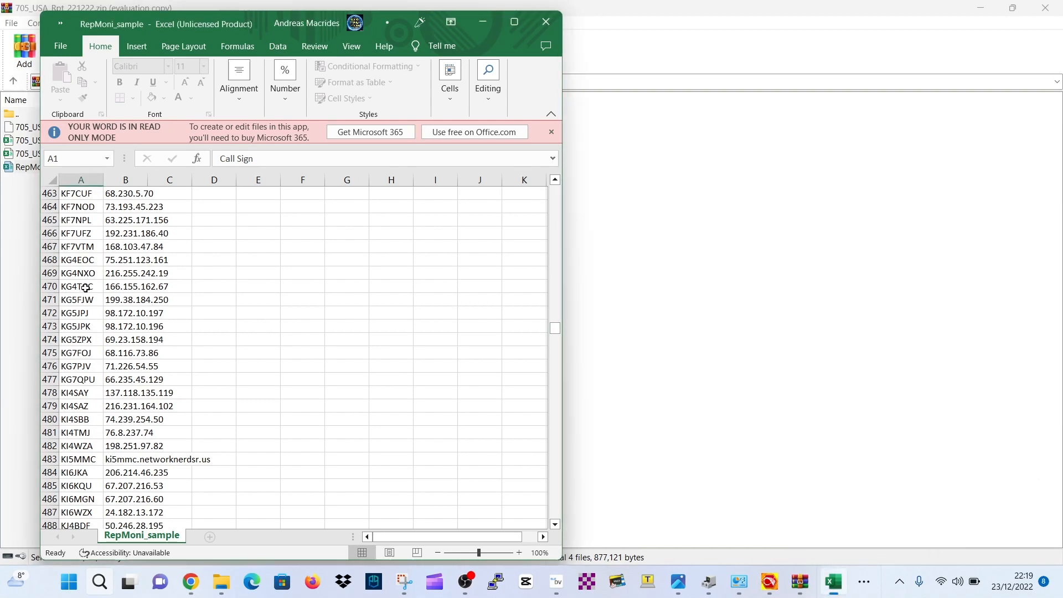
mouse_move(114, 356)
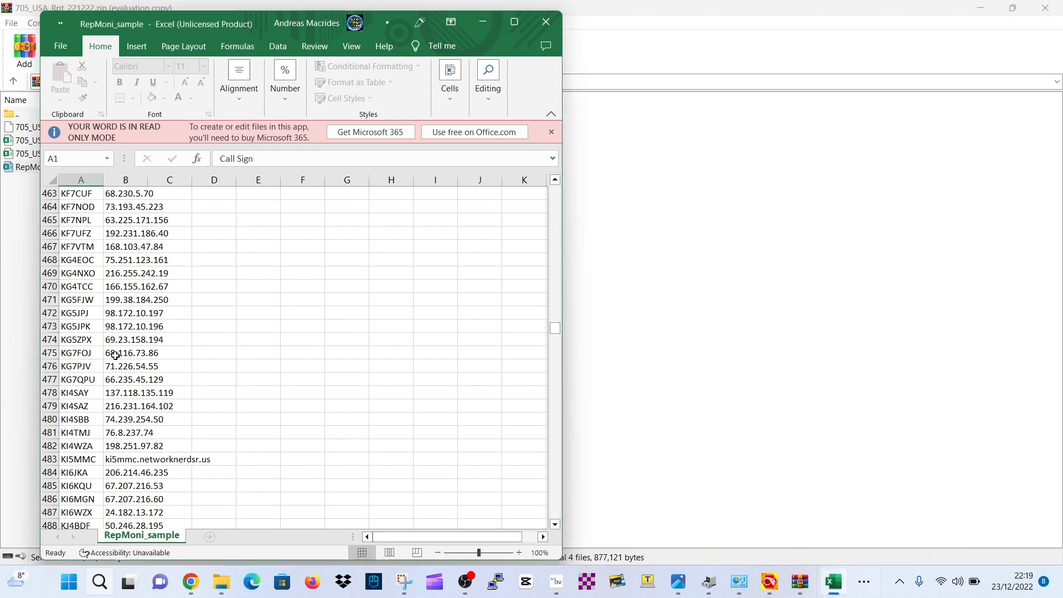
mouse_move(346, 400)
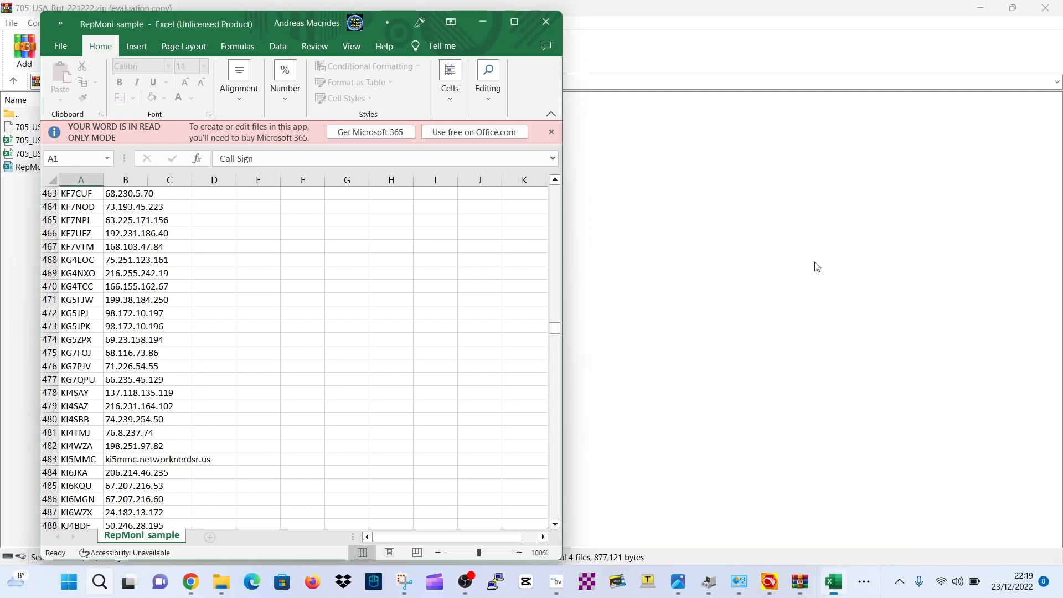
mouse_move(796, 262)
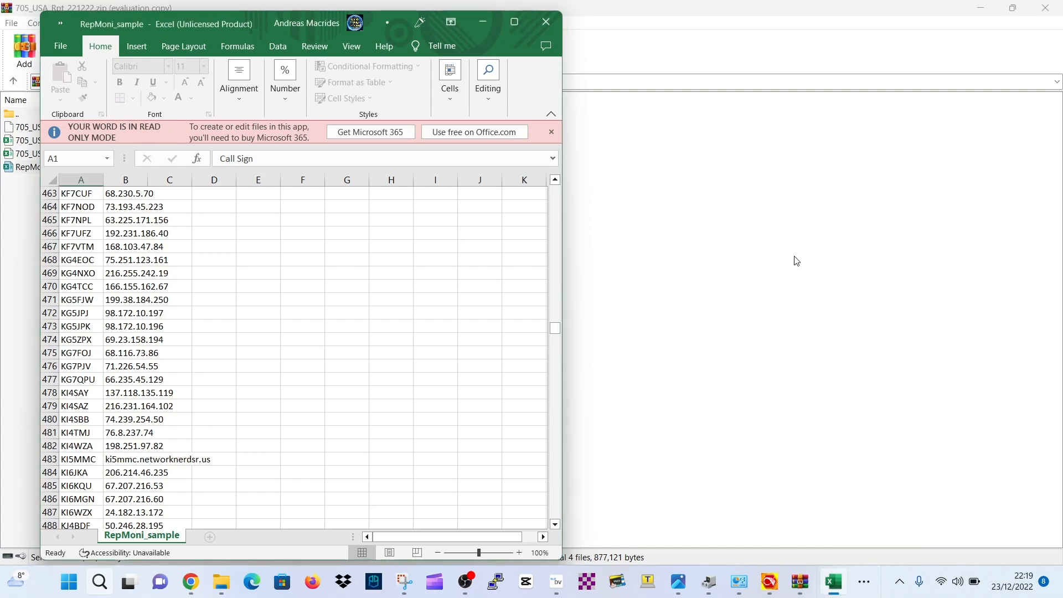
mouse_move(804, 251)
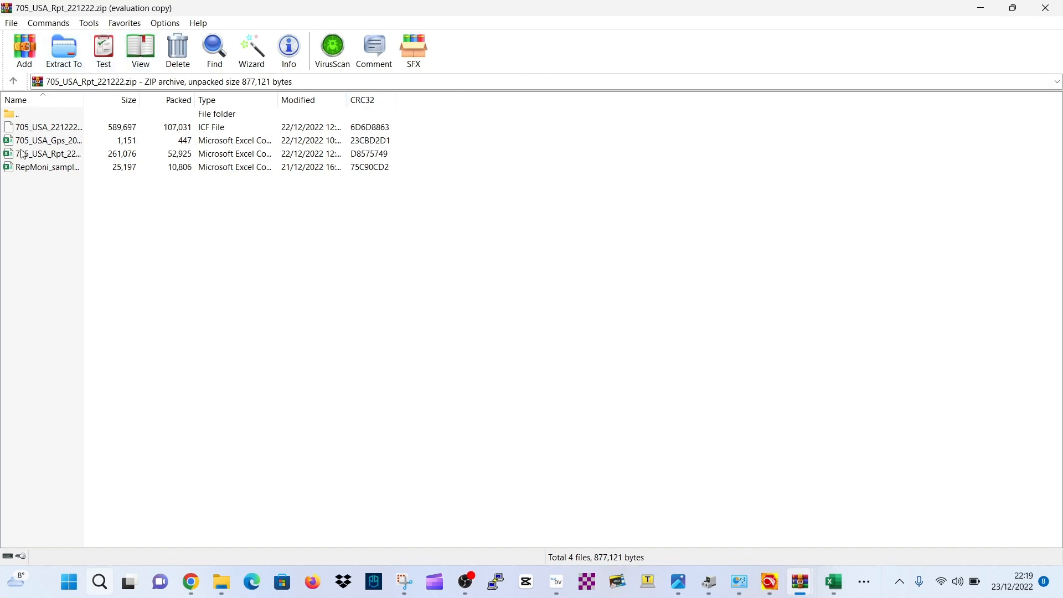
mouse_move(49, 141)
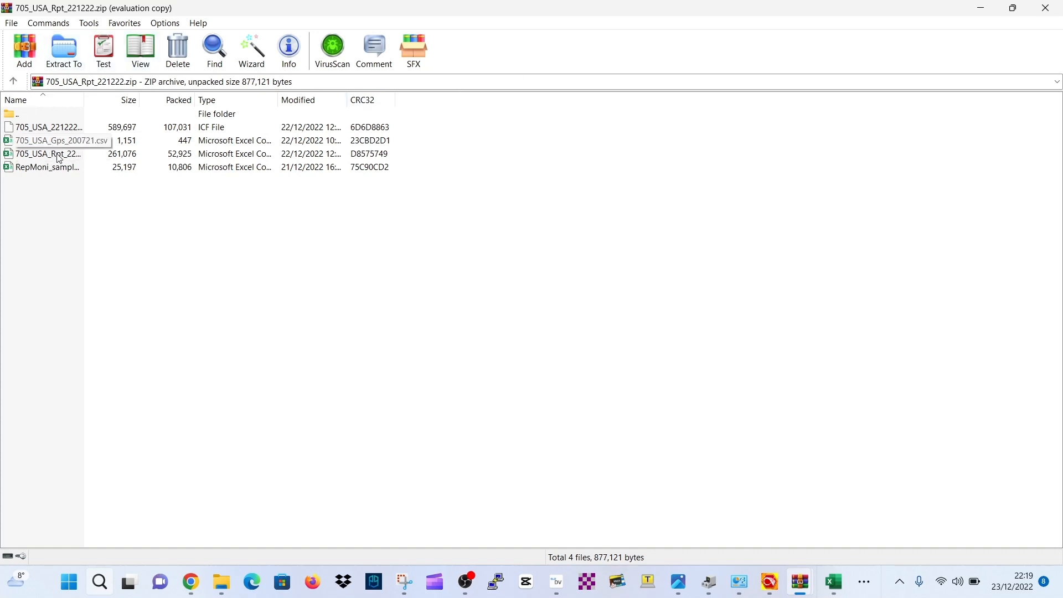
- Attempt the GPS CSV, then close the RepMoni_sample workbook in Excel
double_click(44, 167)
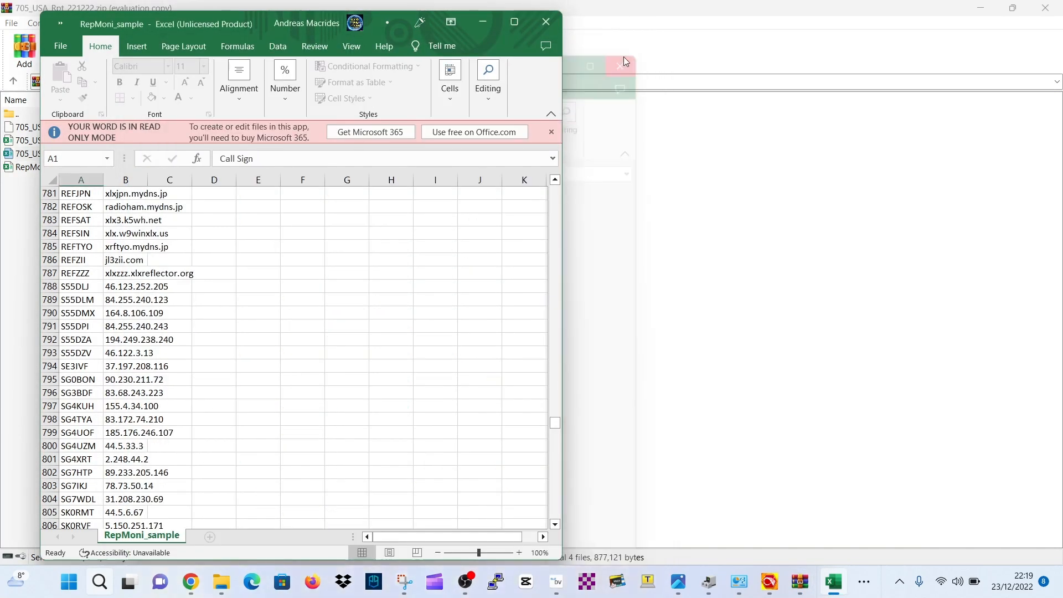
scroll("down", 3)
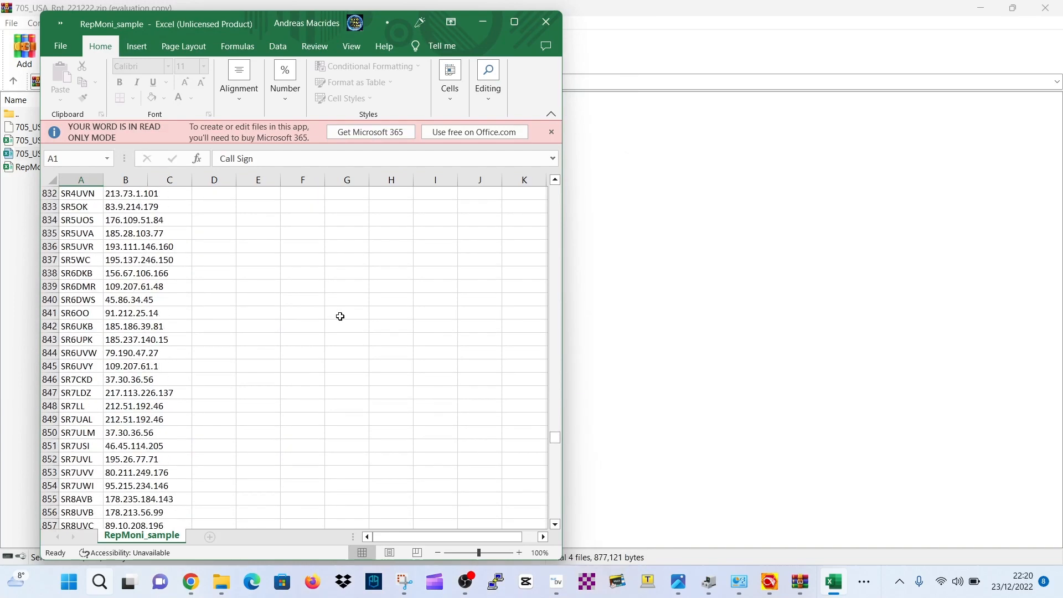
scroll("down", 3)
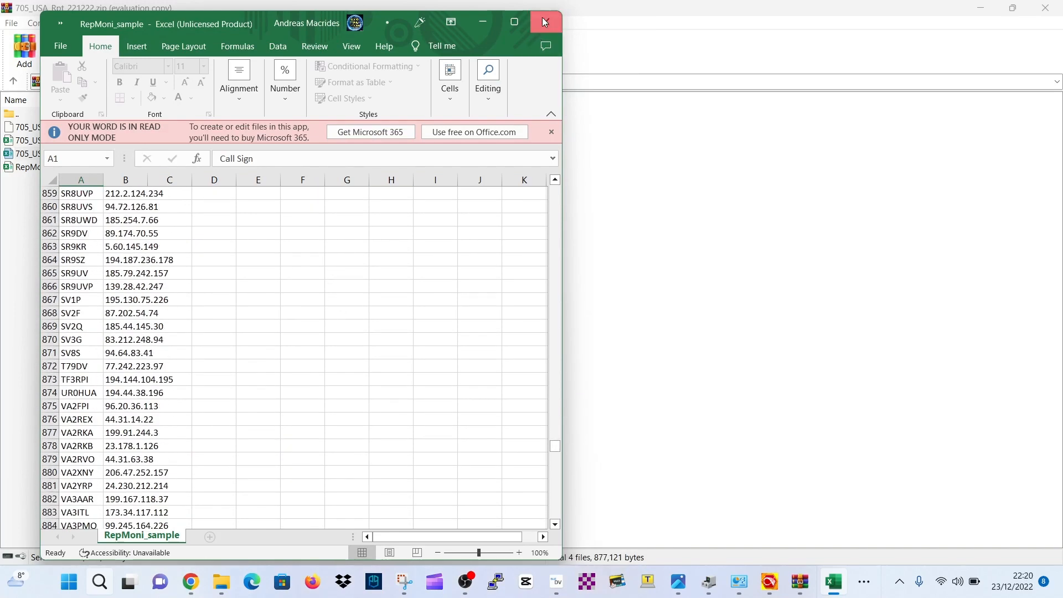
left_click(545, 22)
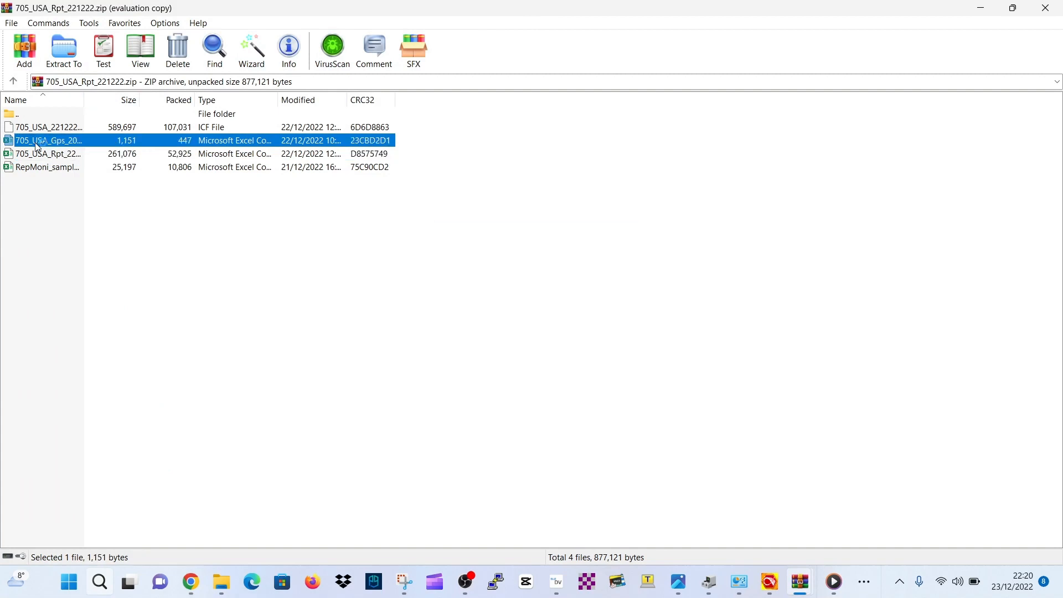
- Open 705_USA_Gps_200721.csv in Excel and dismiss the Microsoft 365 notices
double_click(48, 140)
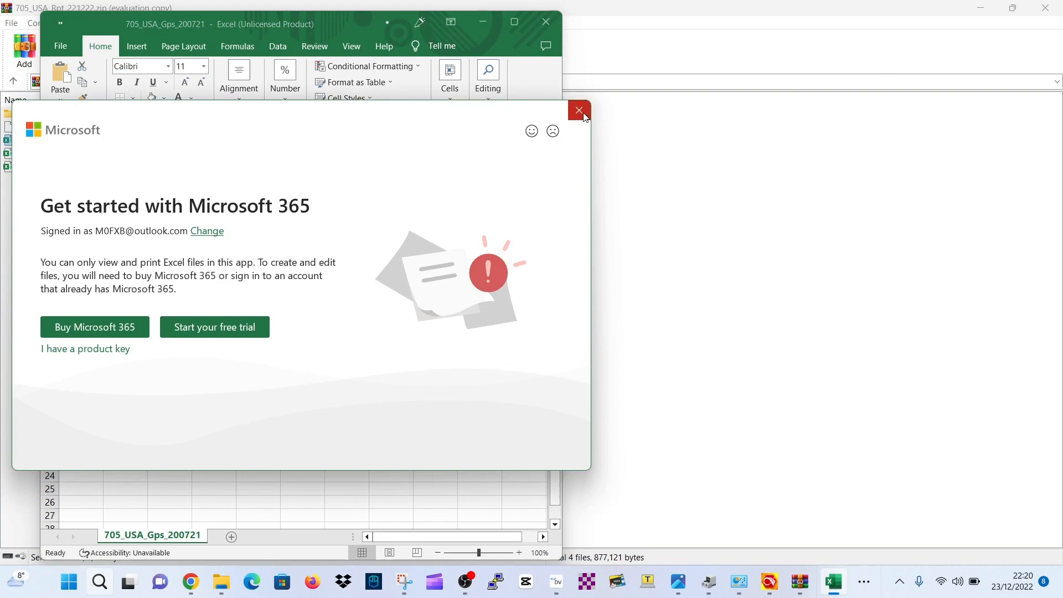
left_click(579, 110)
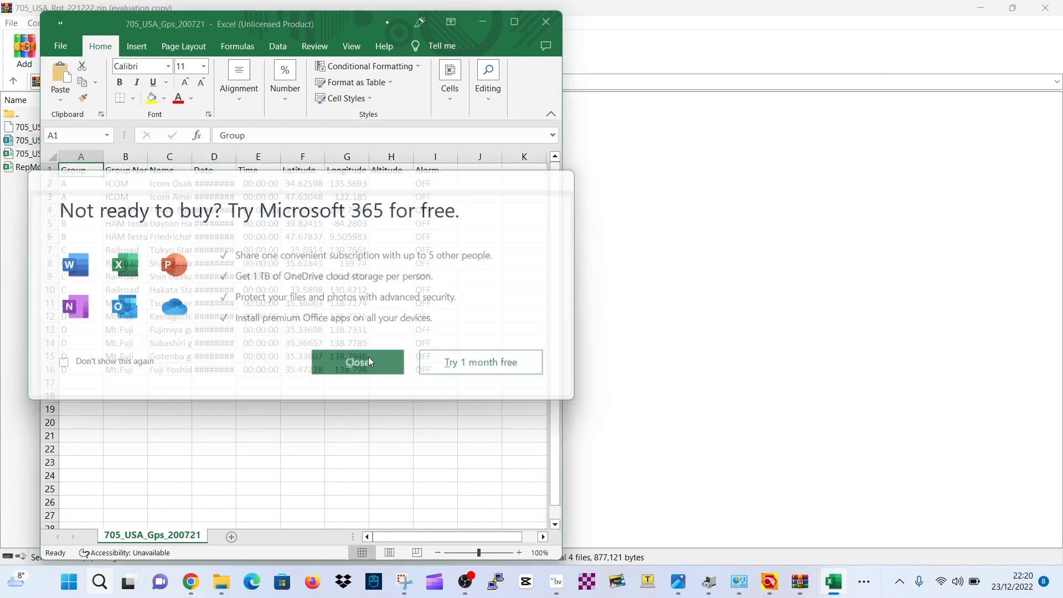
left_click(356, 361)
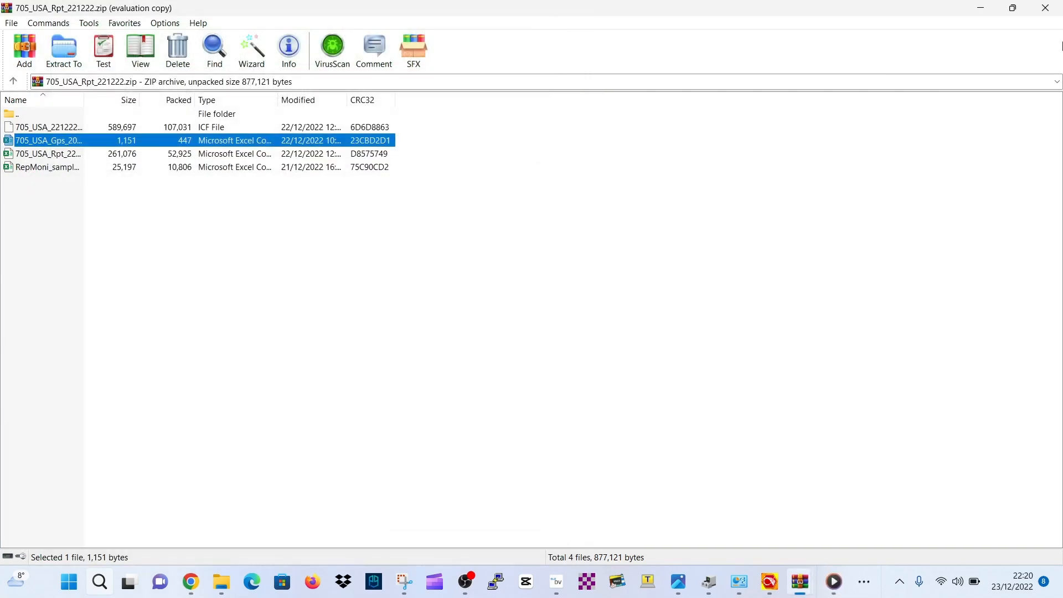
mouse_move(826, 4)
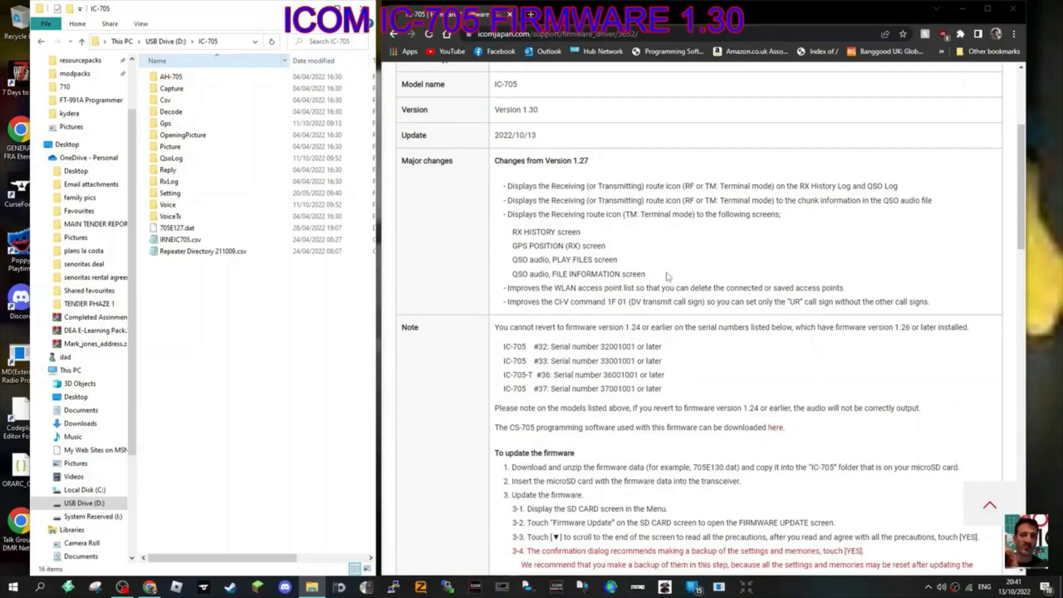
scroll("up", 3)
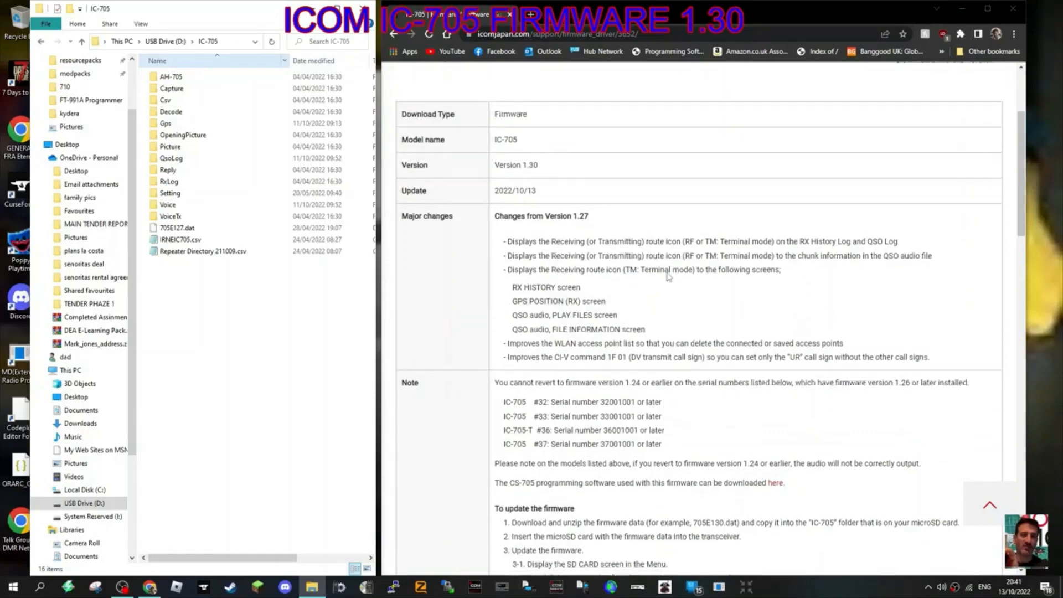
scroll("up", 3)
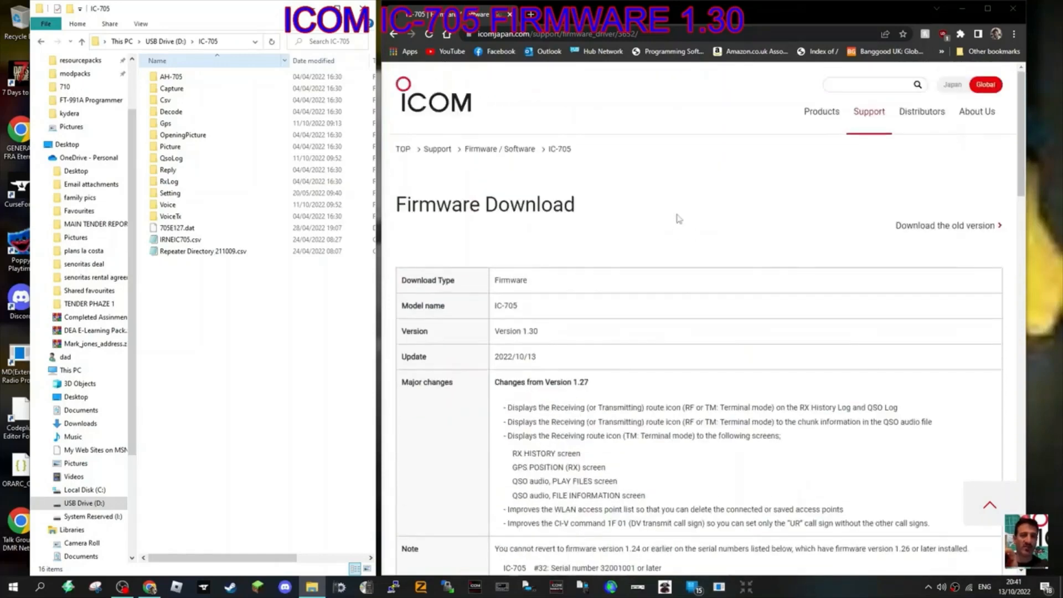
scroll("down", 3)
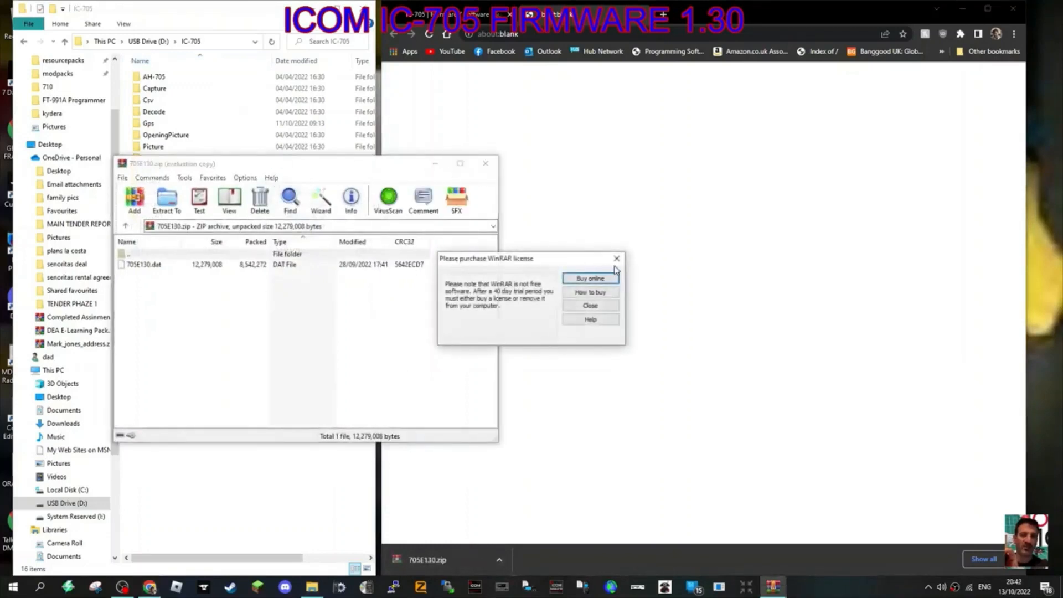
- Dismiss the WinRAR licence reminder to reveal 705E130.dat in the 705E130.zip archive
left_click(589, 305)
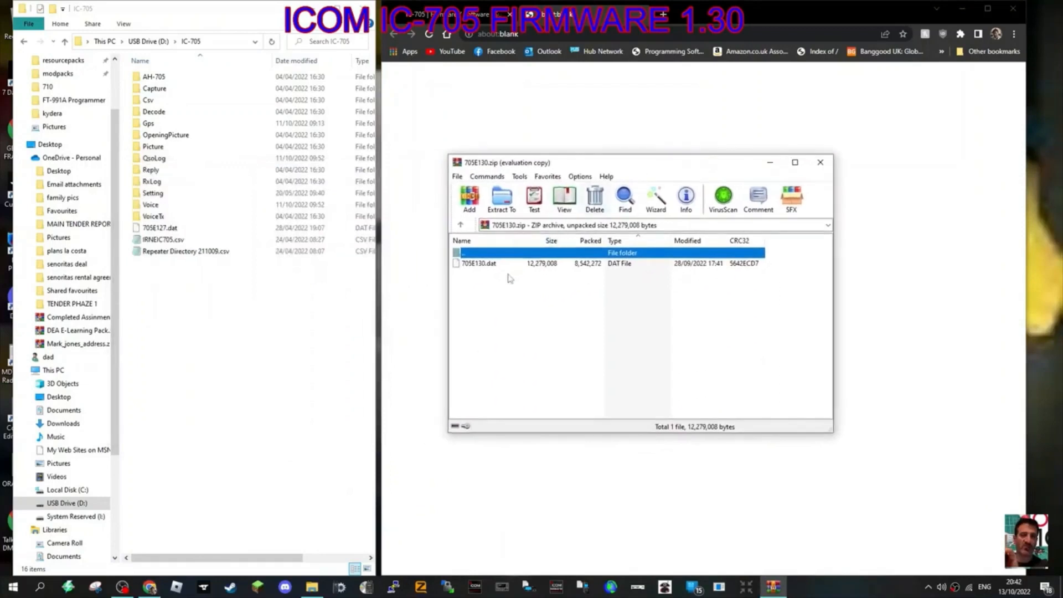
mouse_move(494, 270)
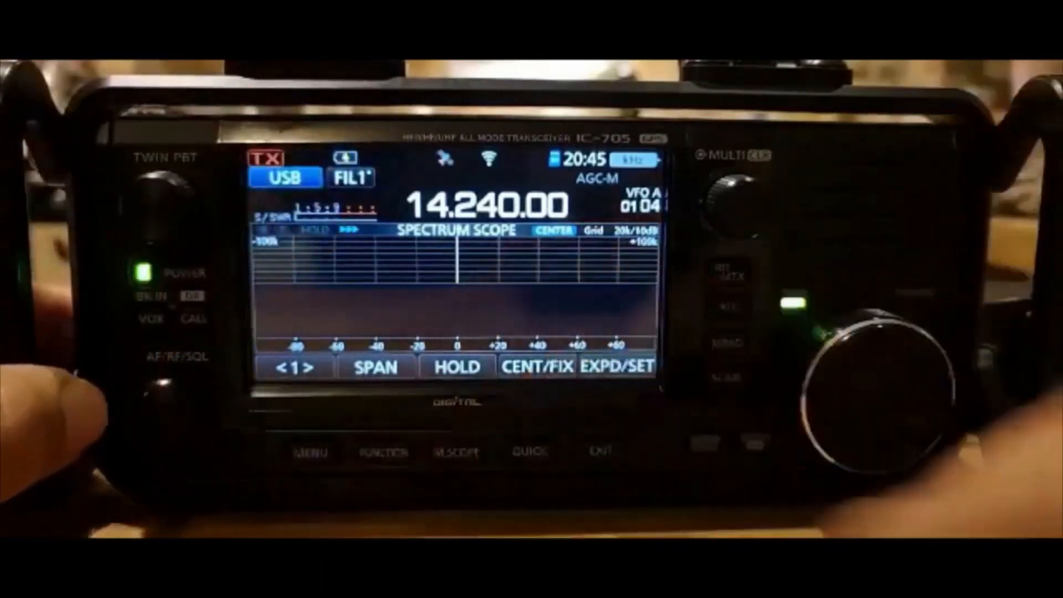
- Open the radio's MENU and enter the SET list that holds the SD Card entry
left_click(309, 451)
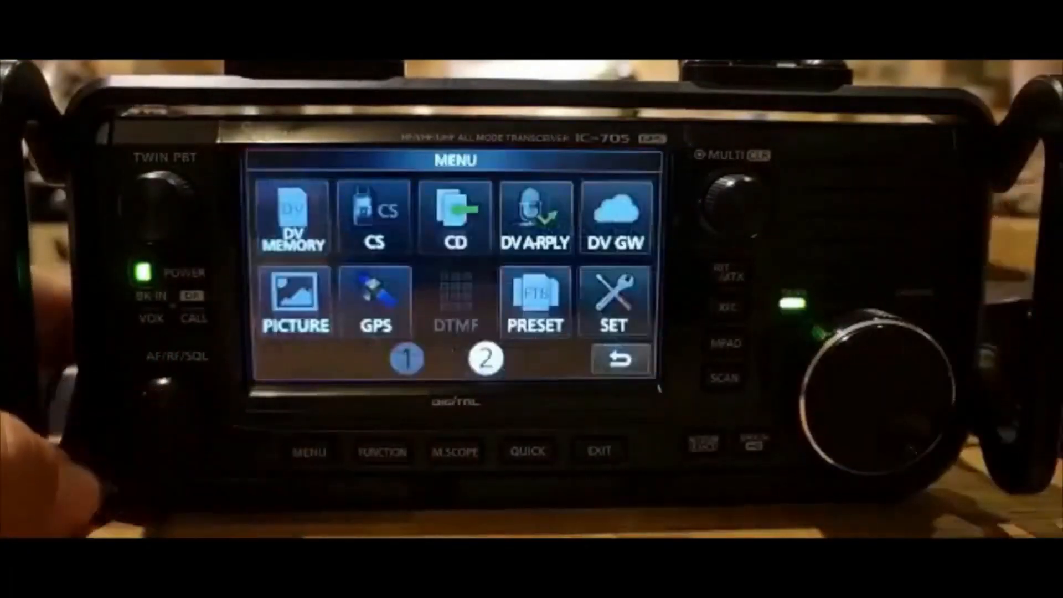
left_click(612, 302)
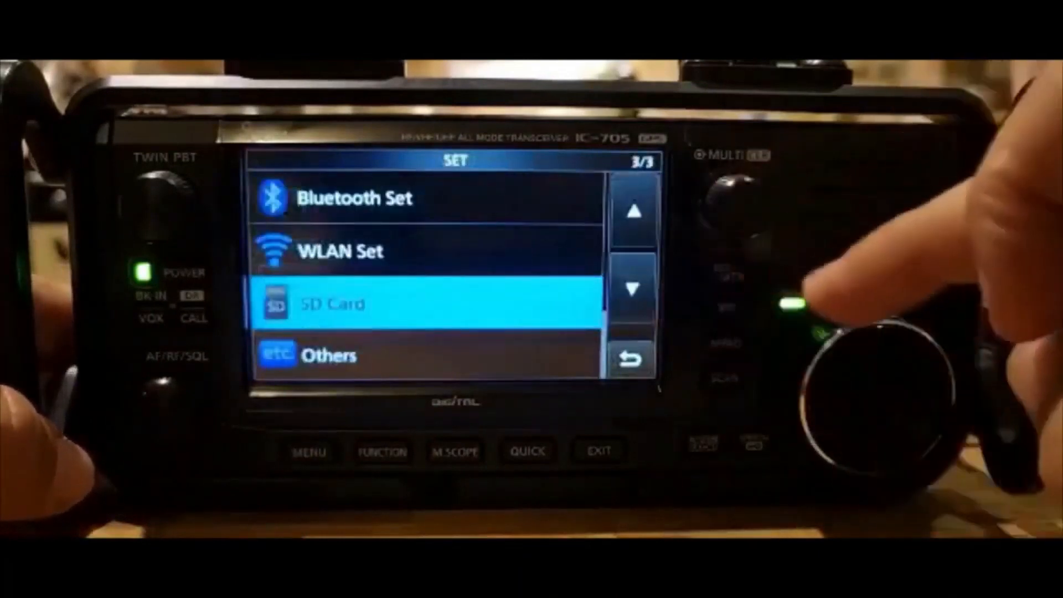